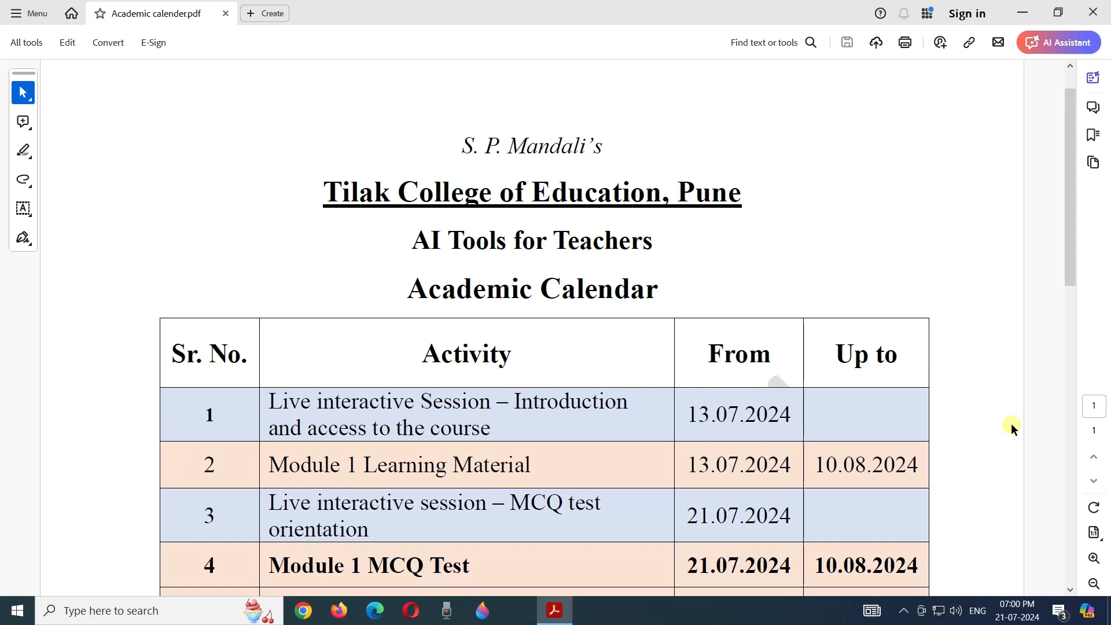
pyautogui.scroll(-3)
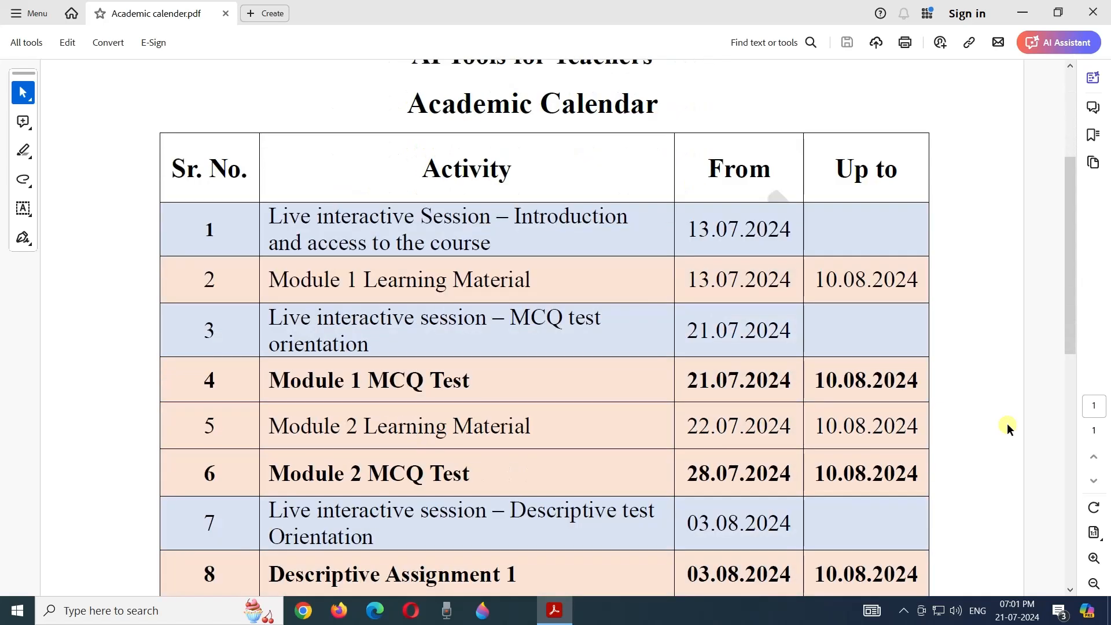
pyautogui.moveTo(369, 287)
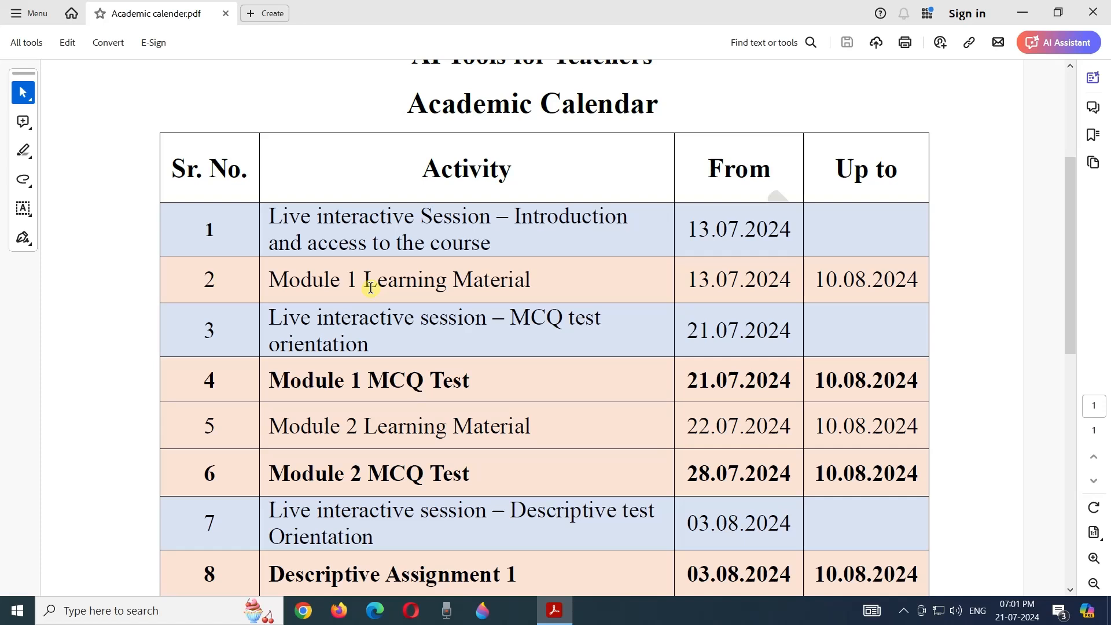
pyautogui.moveTo(695, 290)
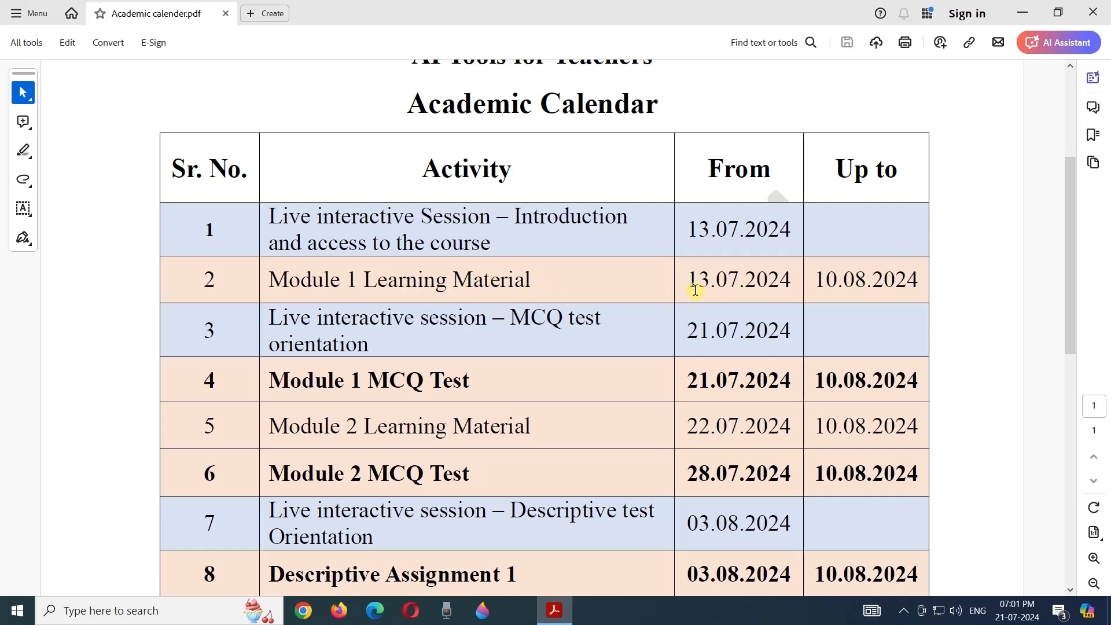
pyautogui.moveTo(821, 297)
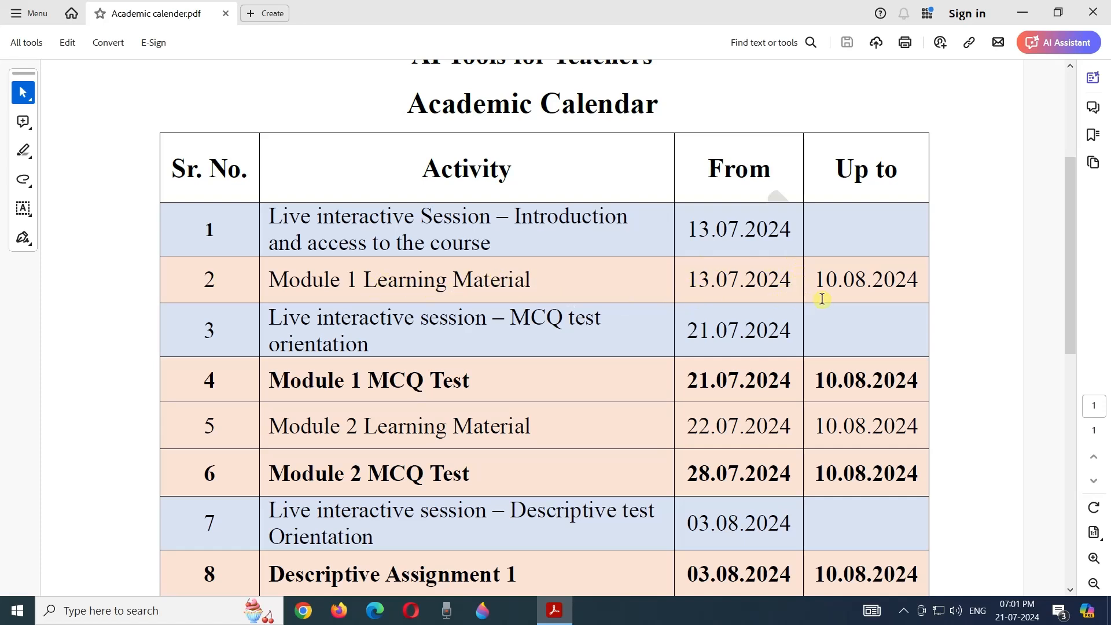
pyautogui.moveTo(672, 351)
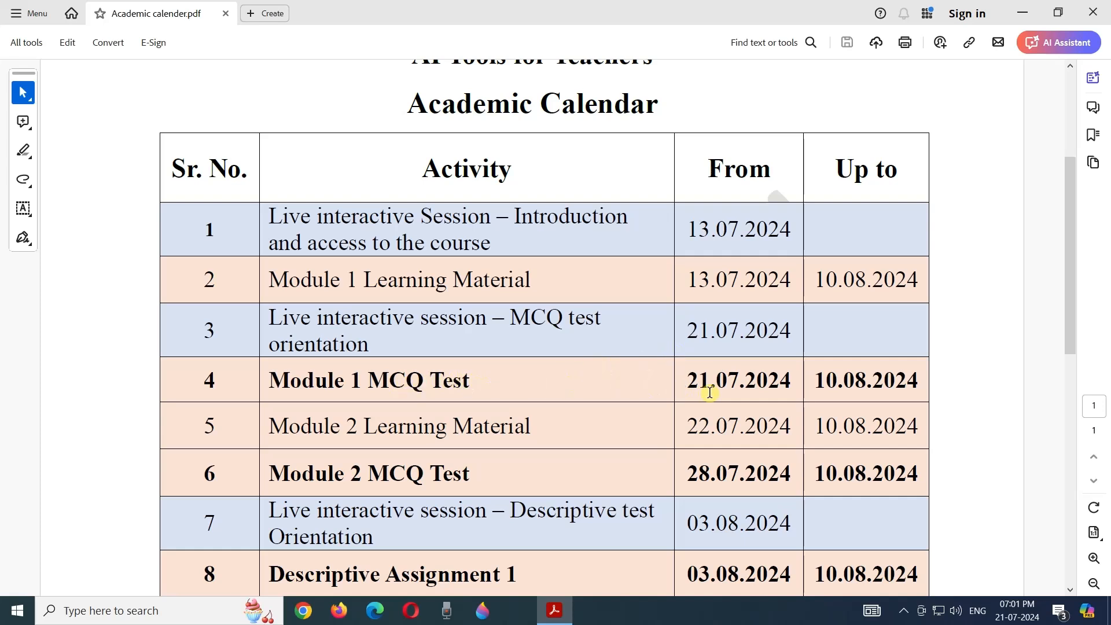
pyautogui.moveTo(787, 368)
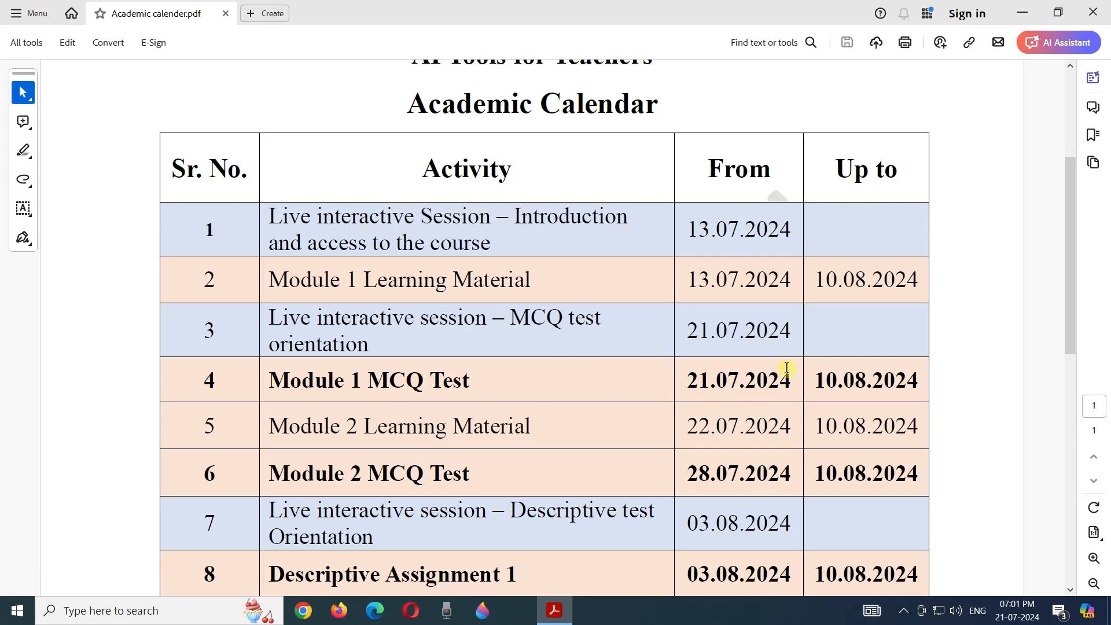
pyautogui.moveTo(919, 384)
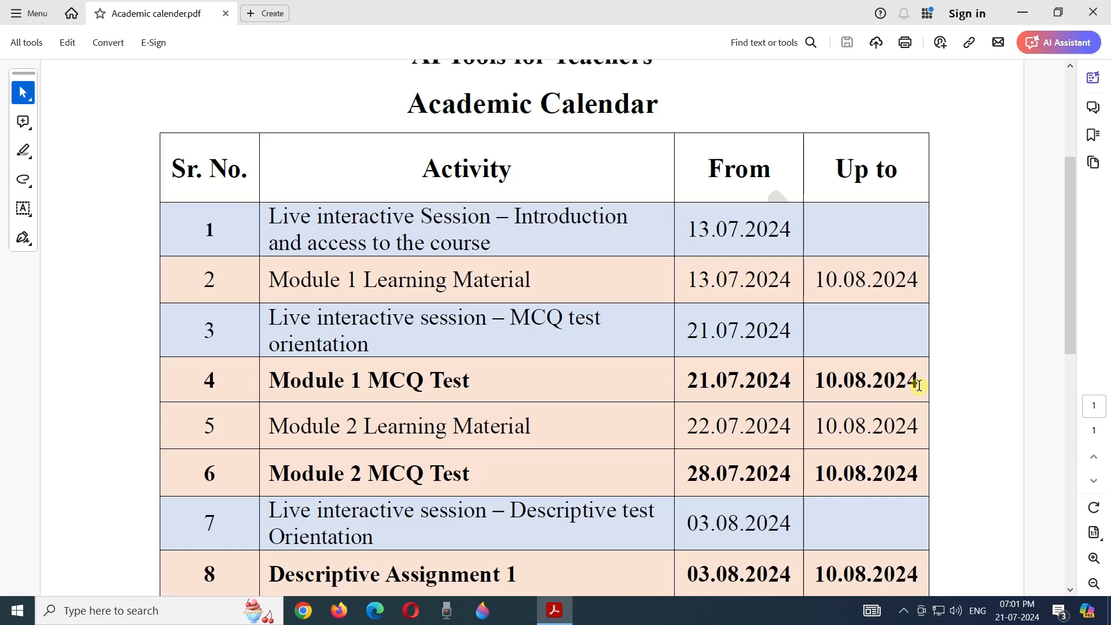
pyautogui.moveTo(383, 417)
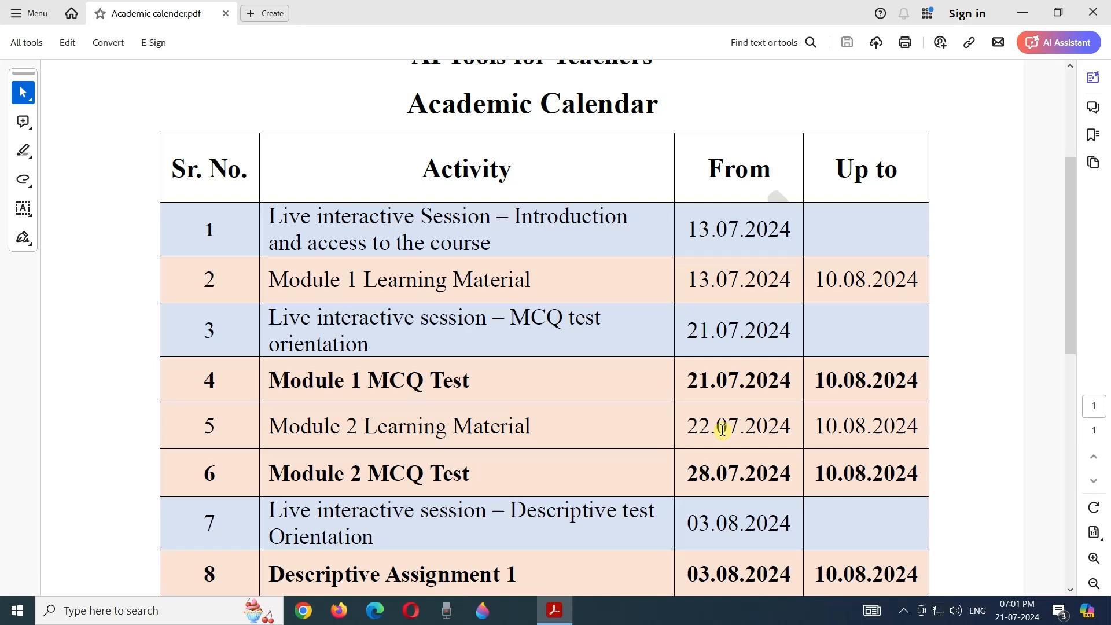
pyautogui.moveTo(893, 437)
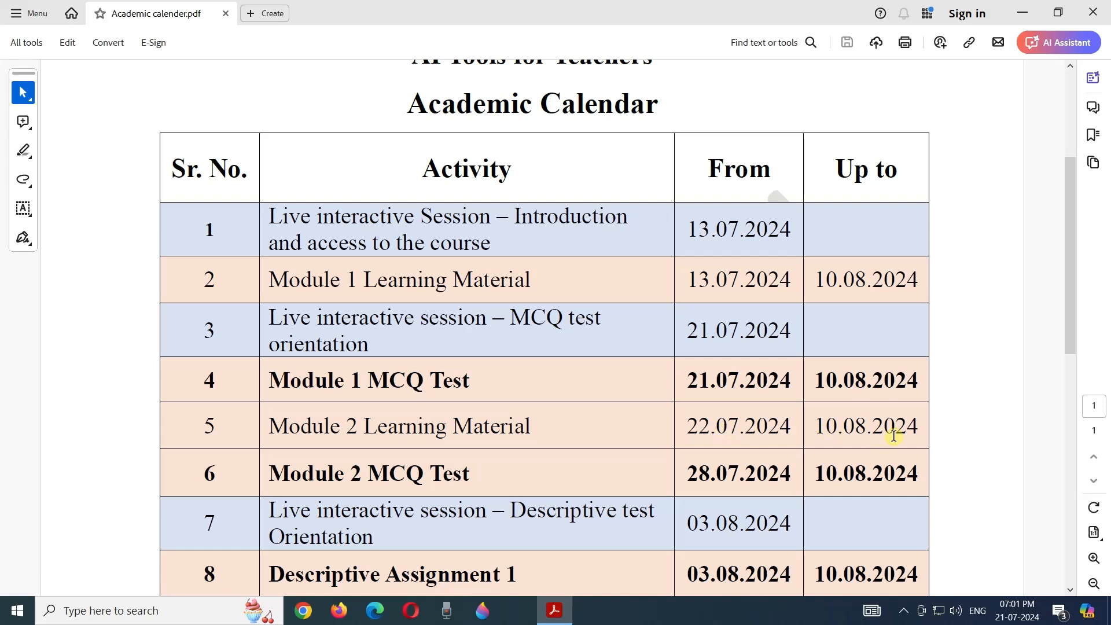
pyautogui.scroll(-3)
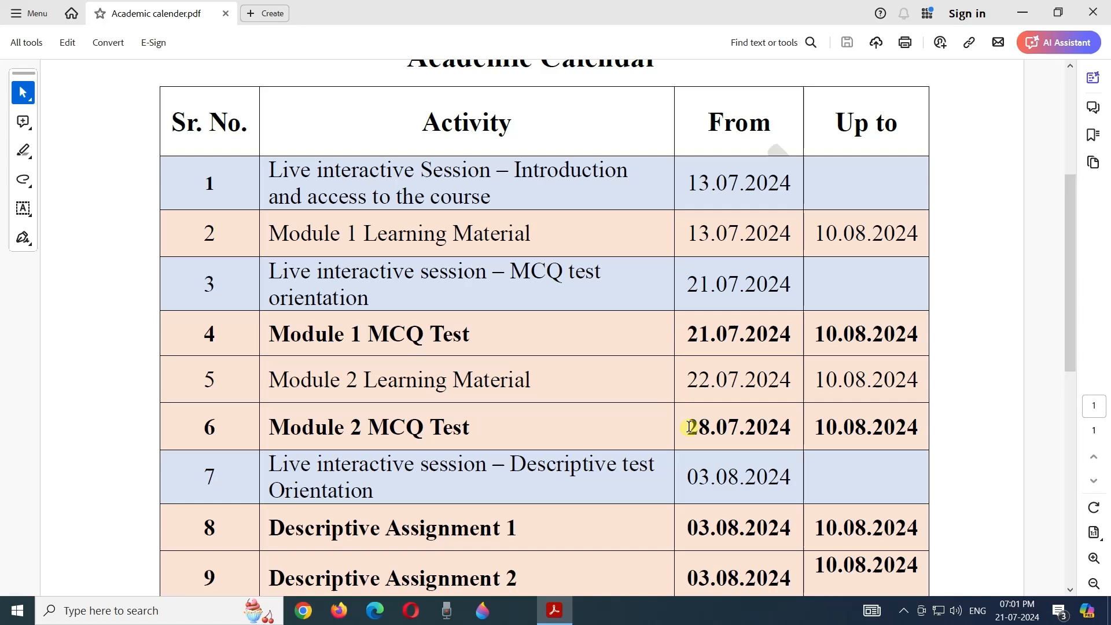
pyautogui.moveTo(721, 427)
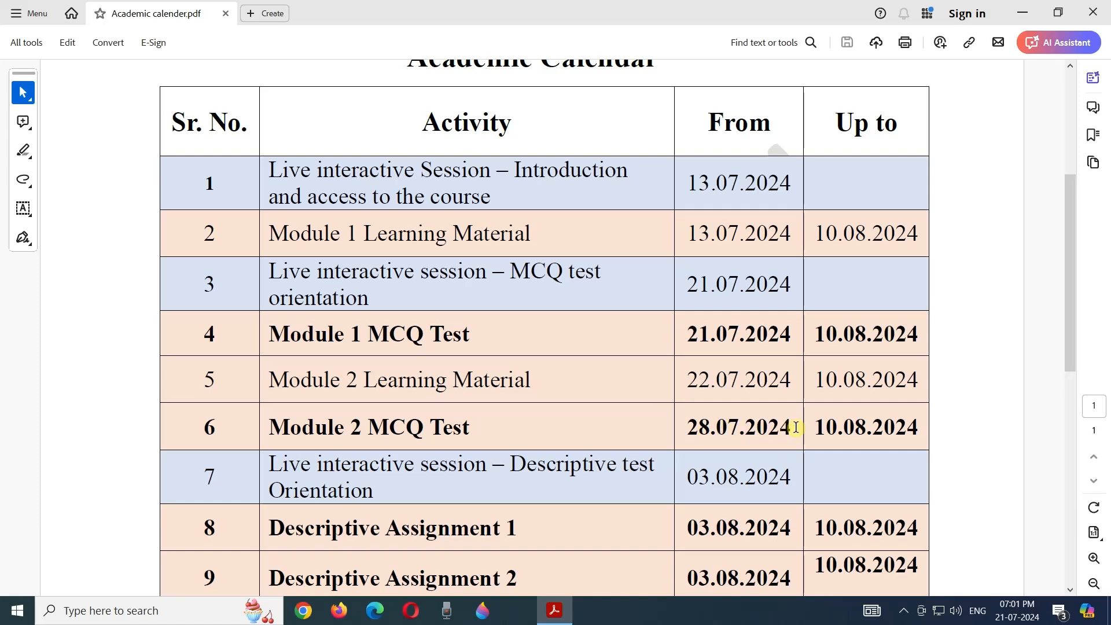
pyautogui.moveTo(860, 454)
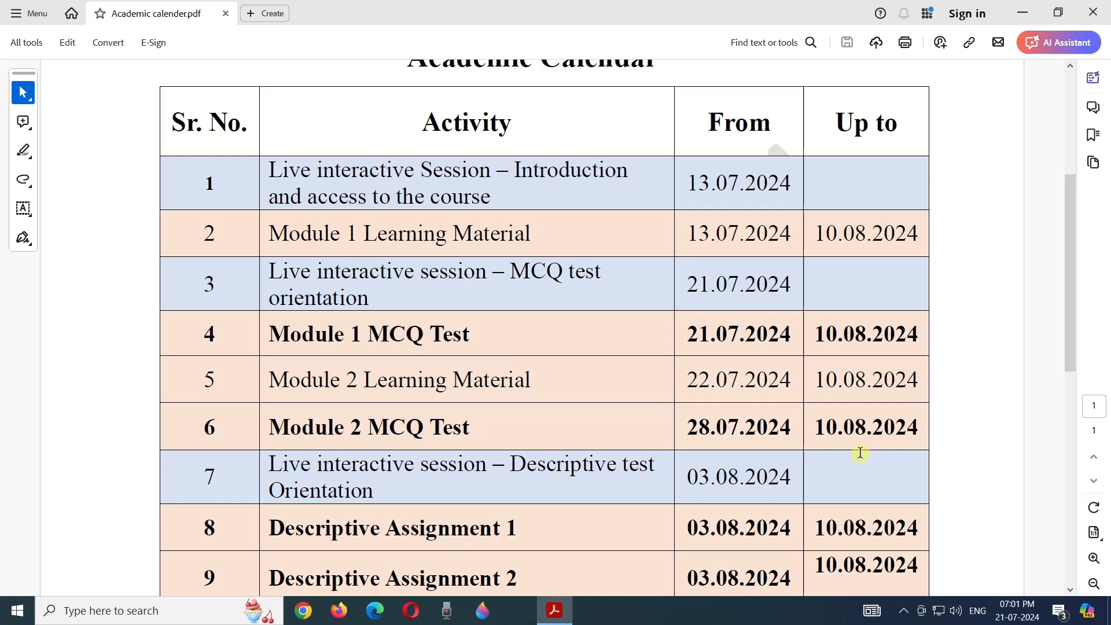
pyautogui.scroll(-3)
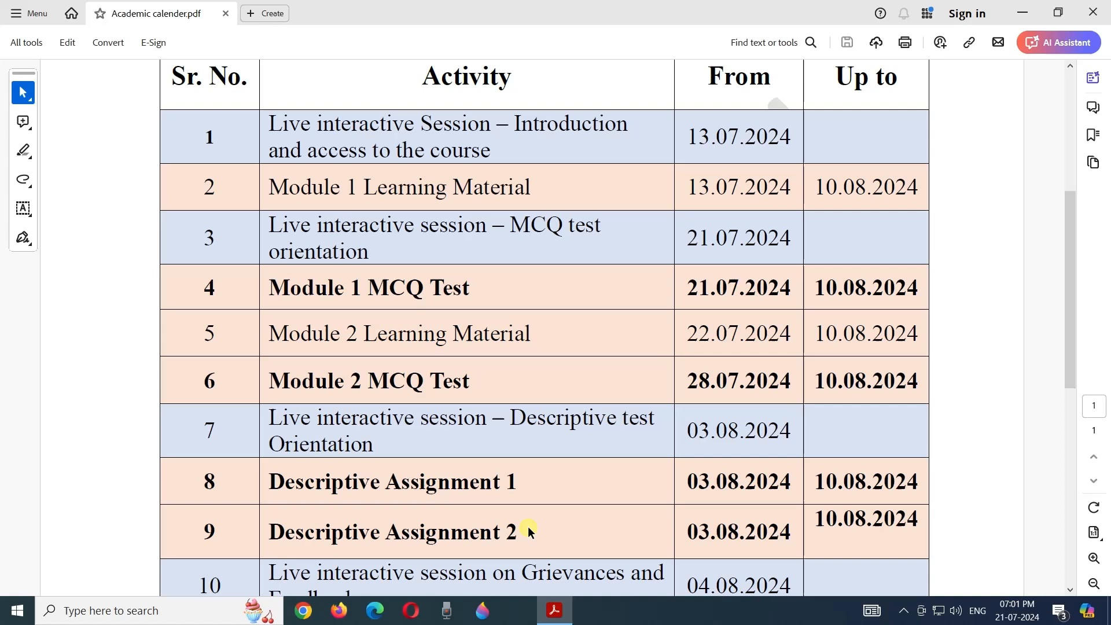
pyautogui.moveTo(732, 491)
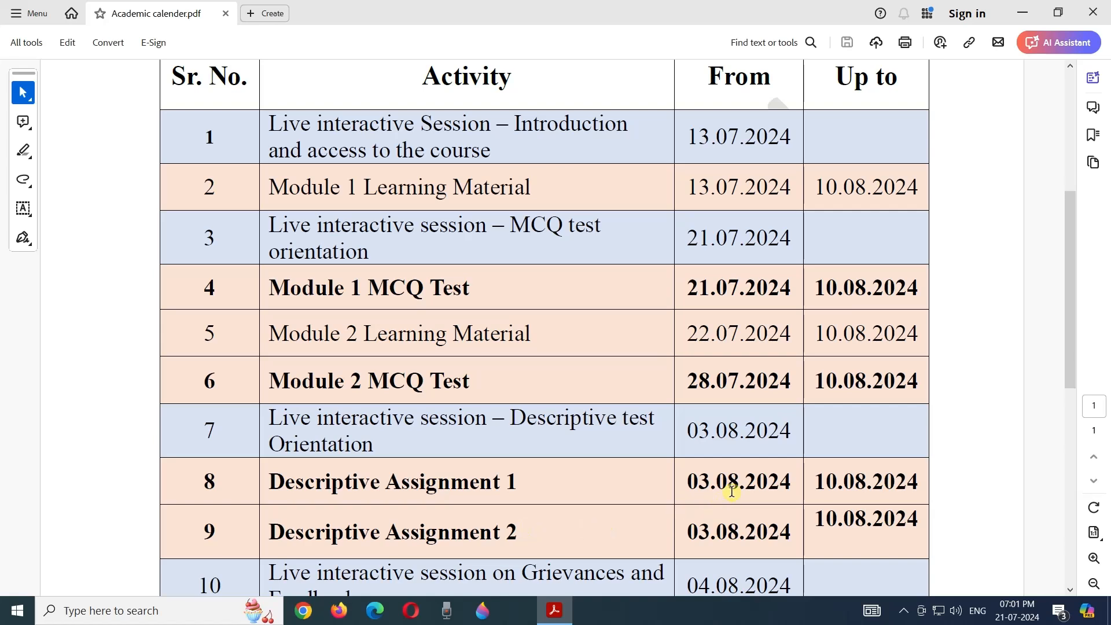
pyautogui.moveTo(832, 480)
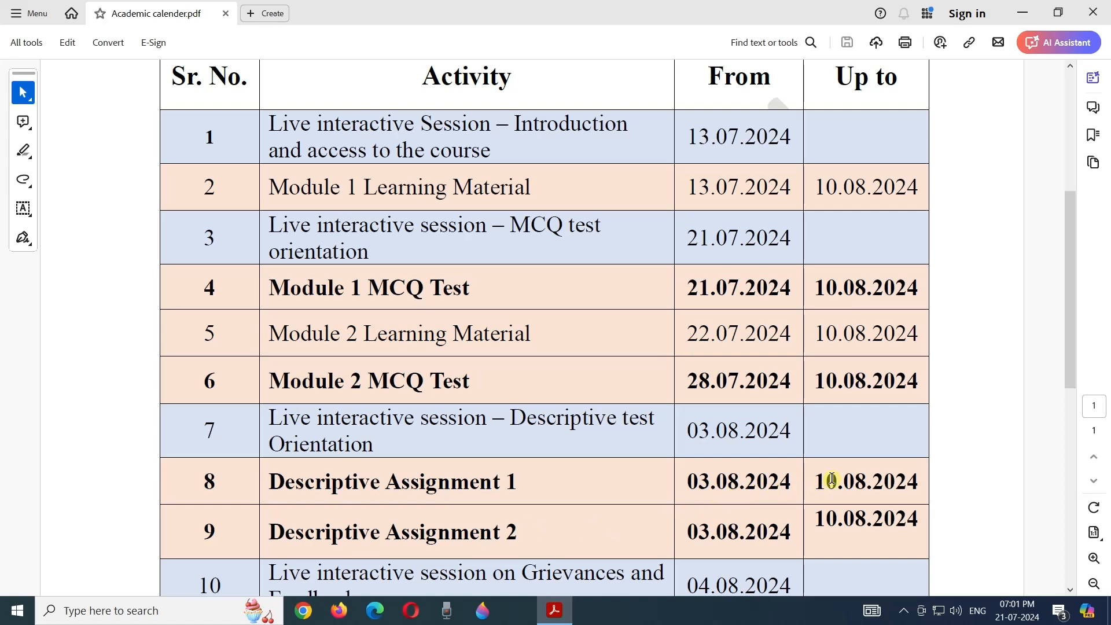
pyautogui.scroll(-3)
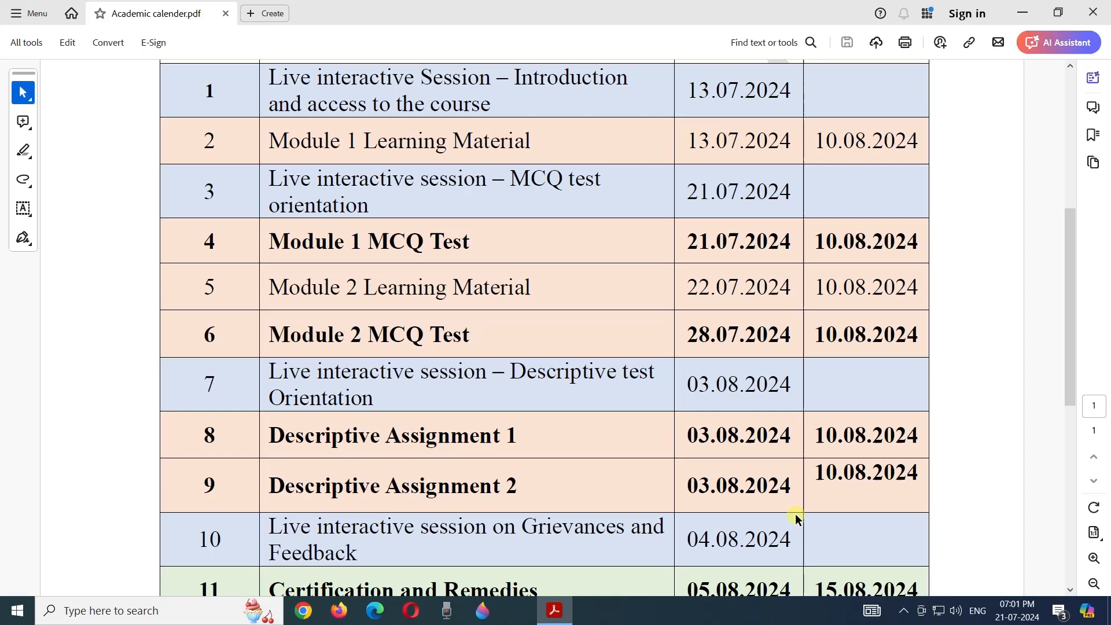
pyautogui.scroll(3)
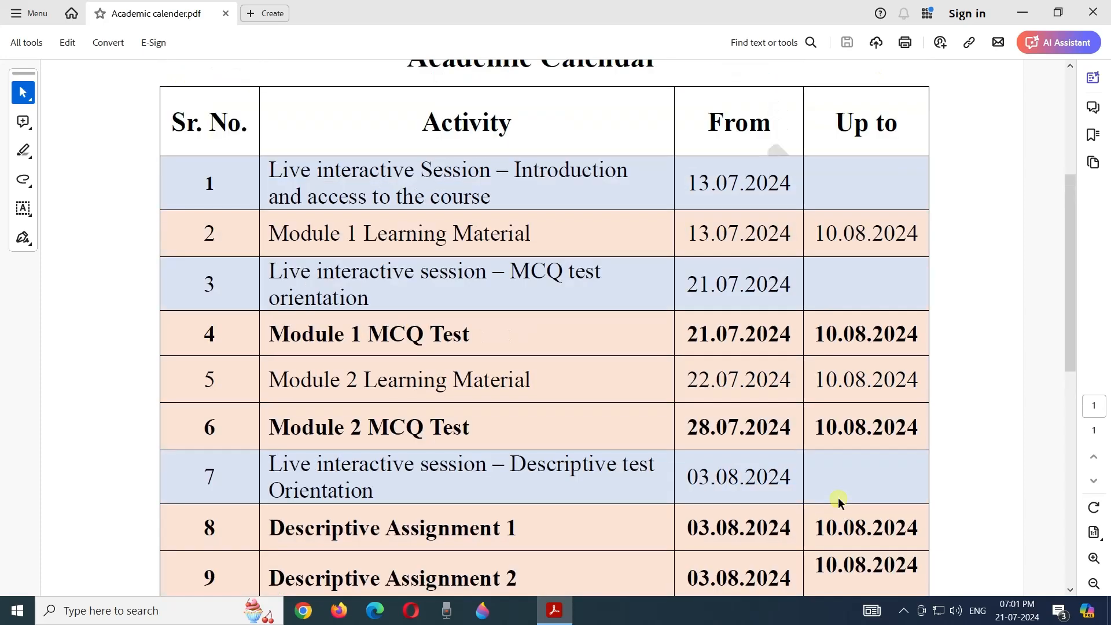
pyautogui.scroll(-3)
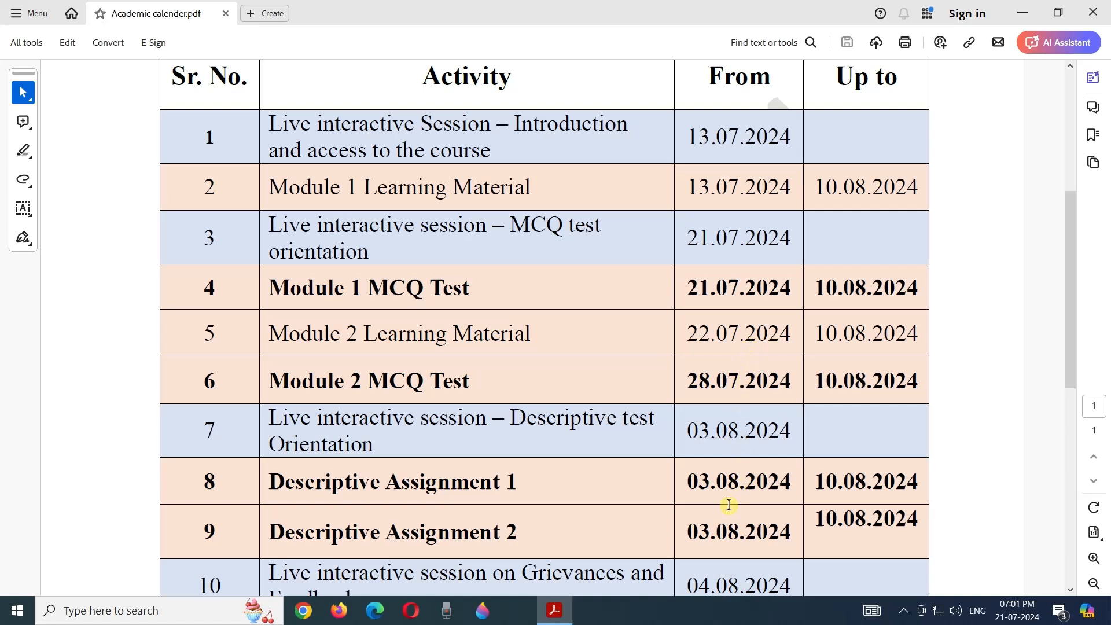
pyautogui.moveTo(878, 166)
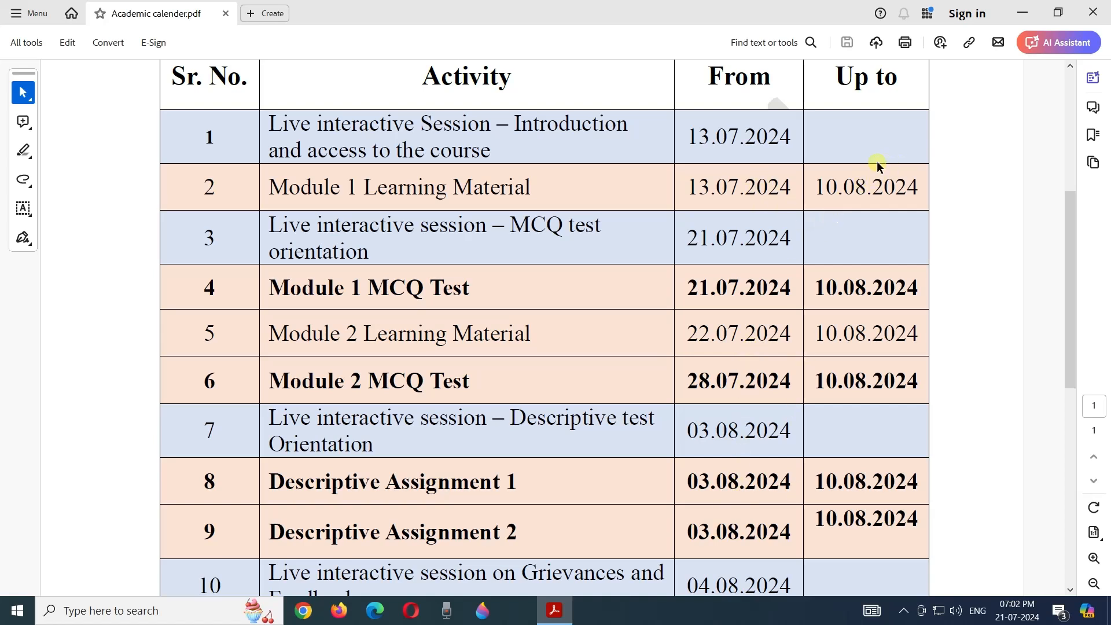
pyautogui.moveTo(904, 513)
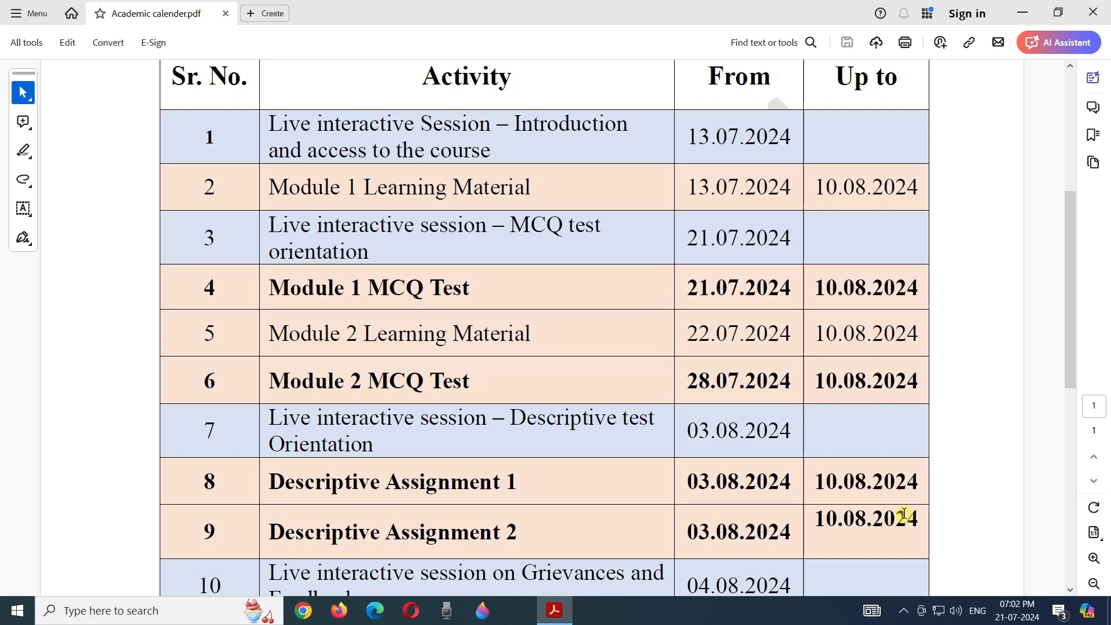
pyautogui.moveTo(869, 434)
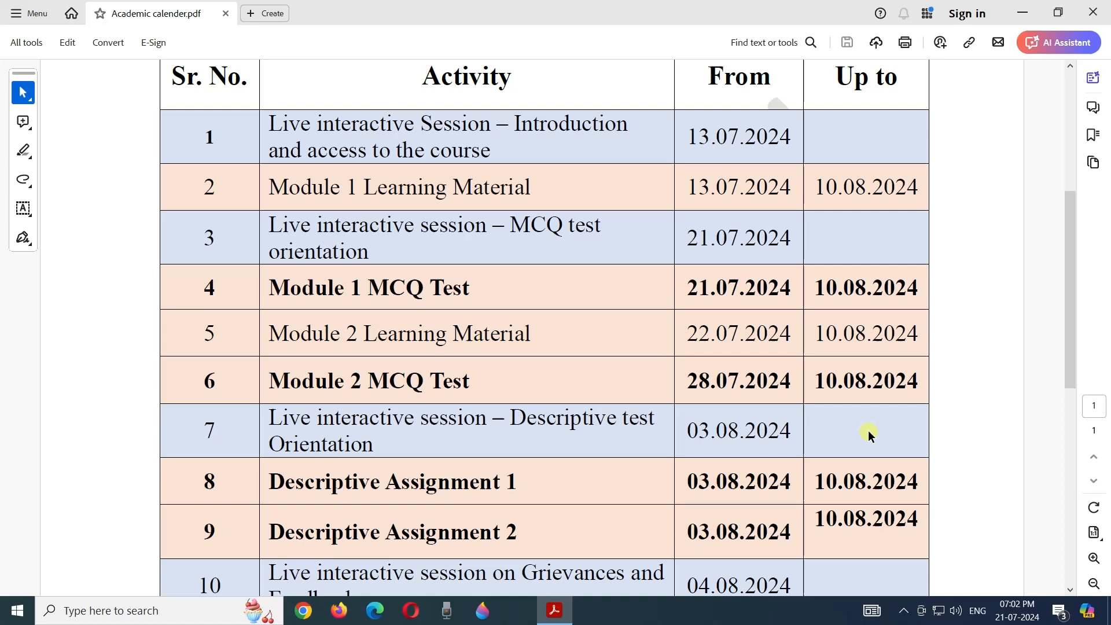
pyautogui.moveTo(864, 283)
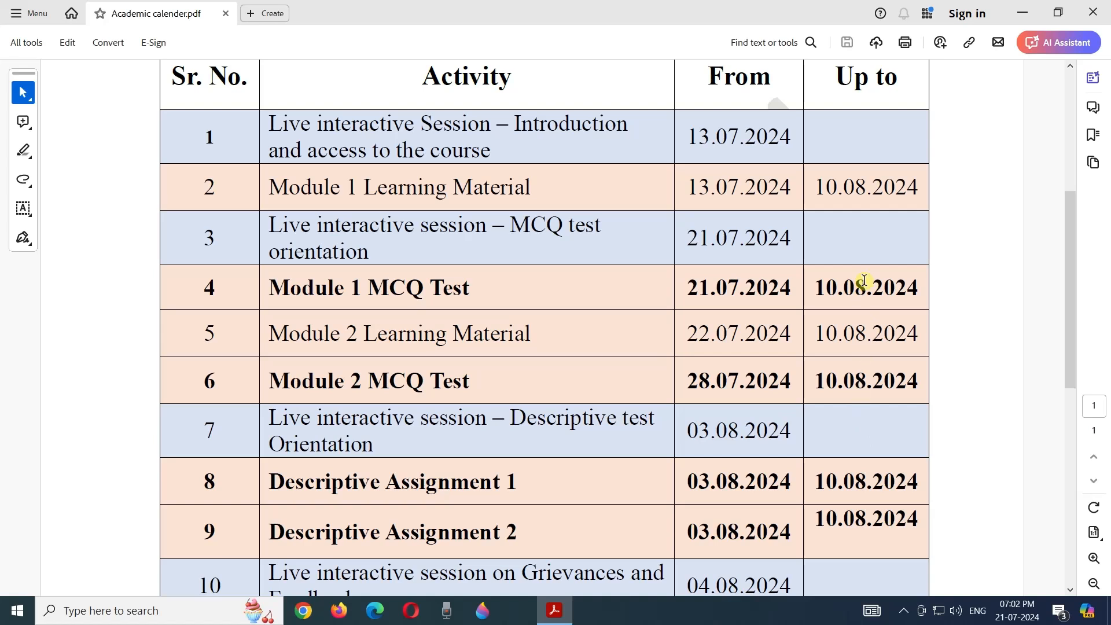
pyautogui.moveTo(882, 231)
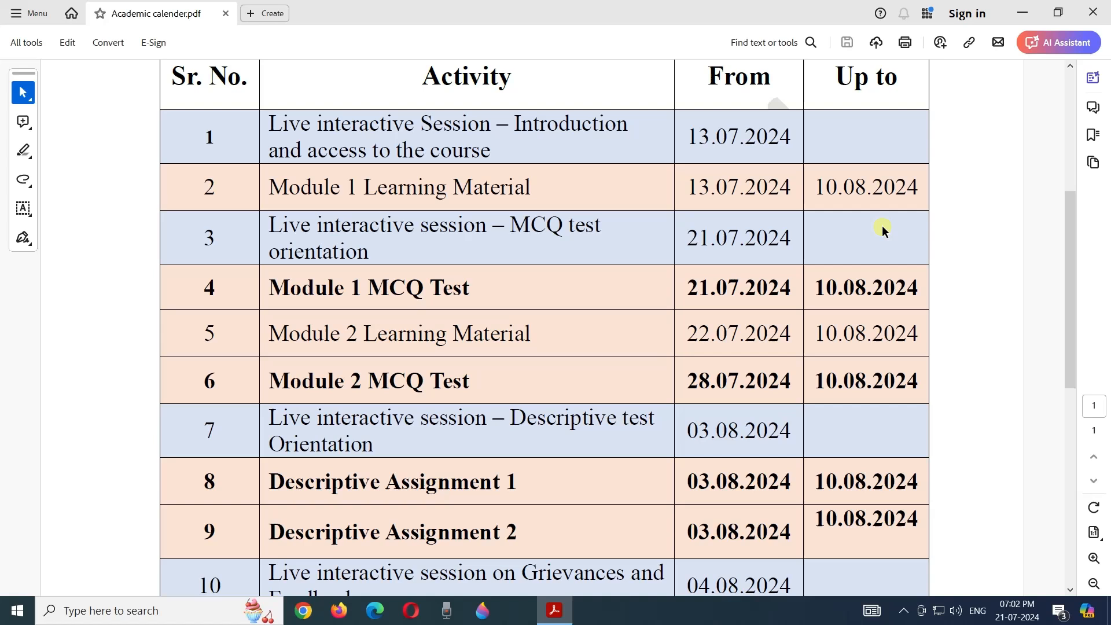
pyautogui.moveTo(835, 418)
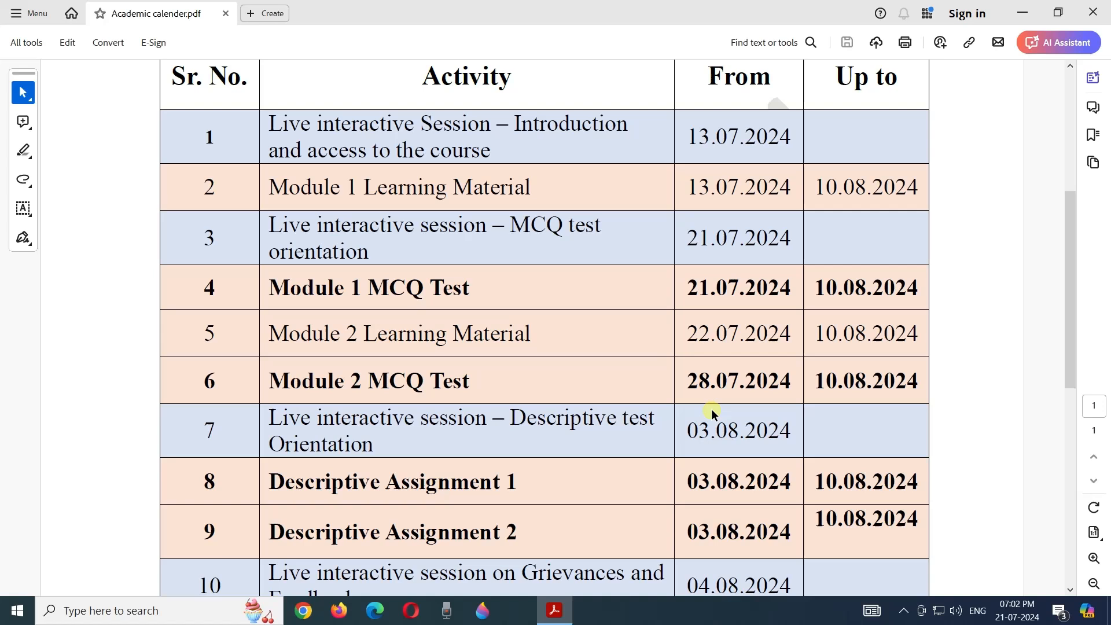
pyautogui.moveTo(828, 344)
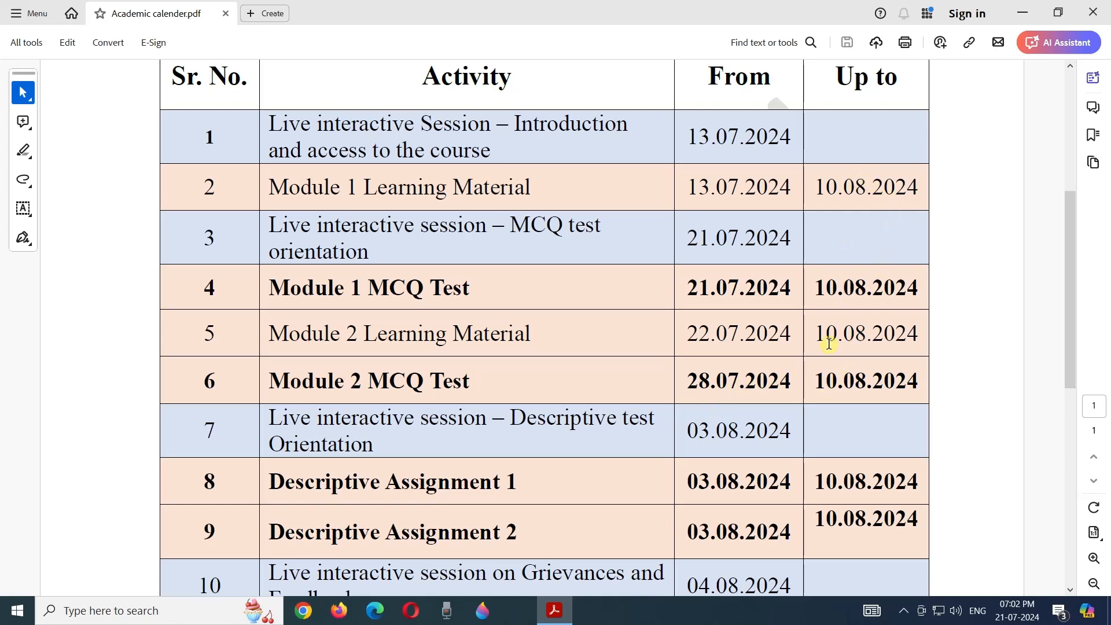
pyautogui.moveTo(902, 462)
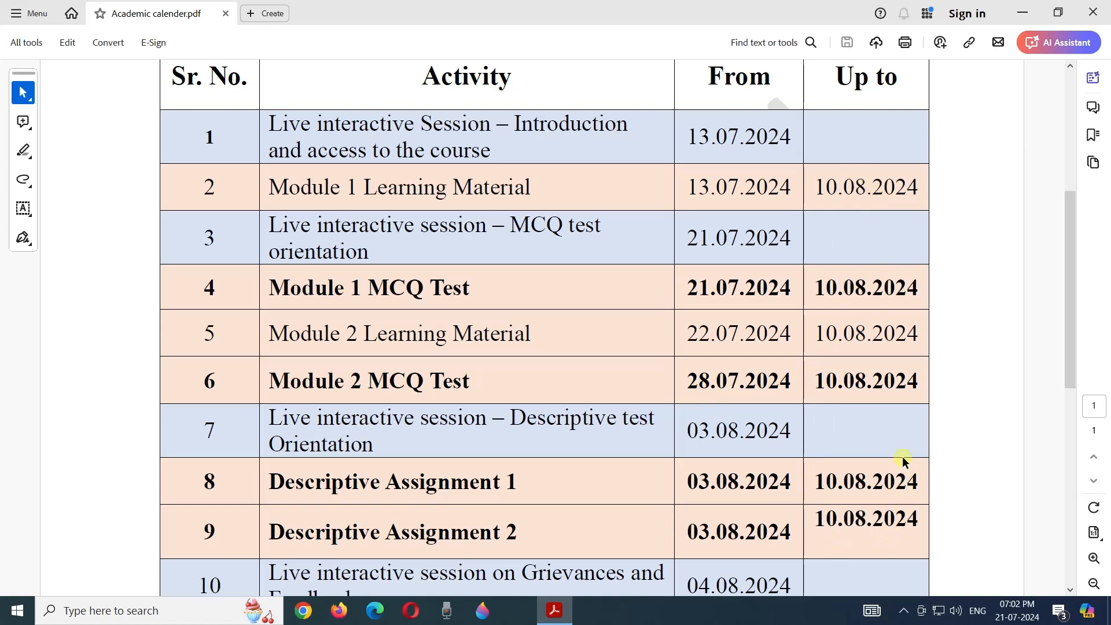
pyautogui.moveTo(869, 333)
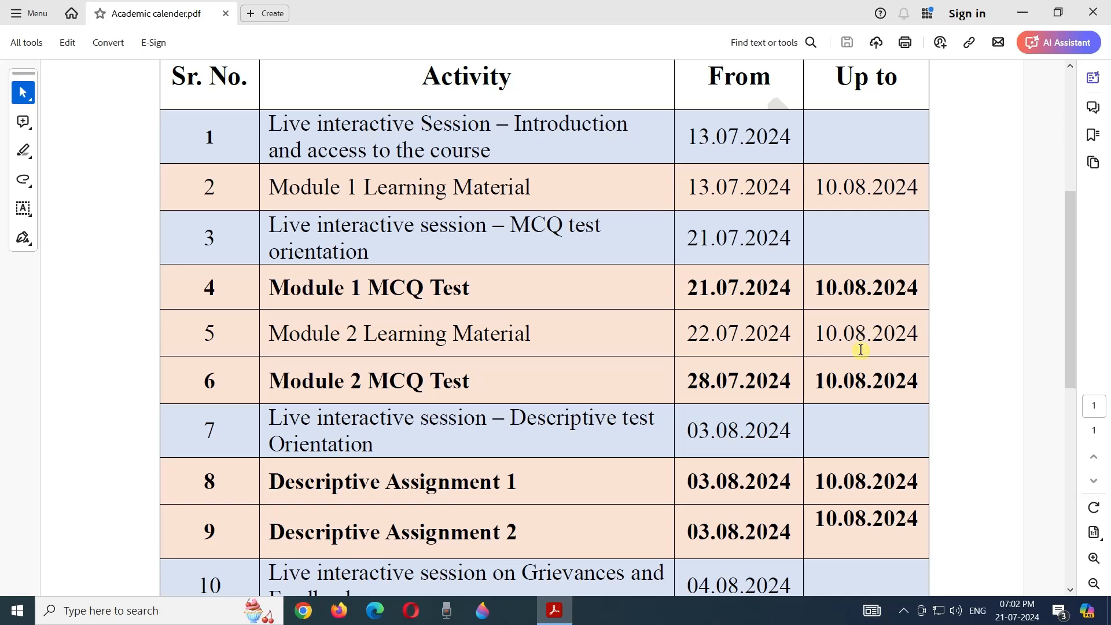
pyautogui.scroll(-3)
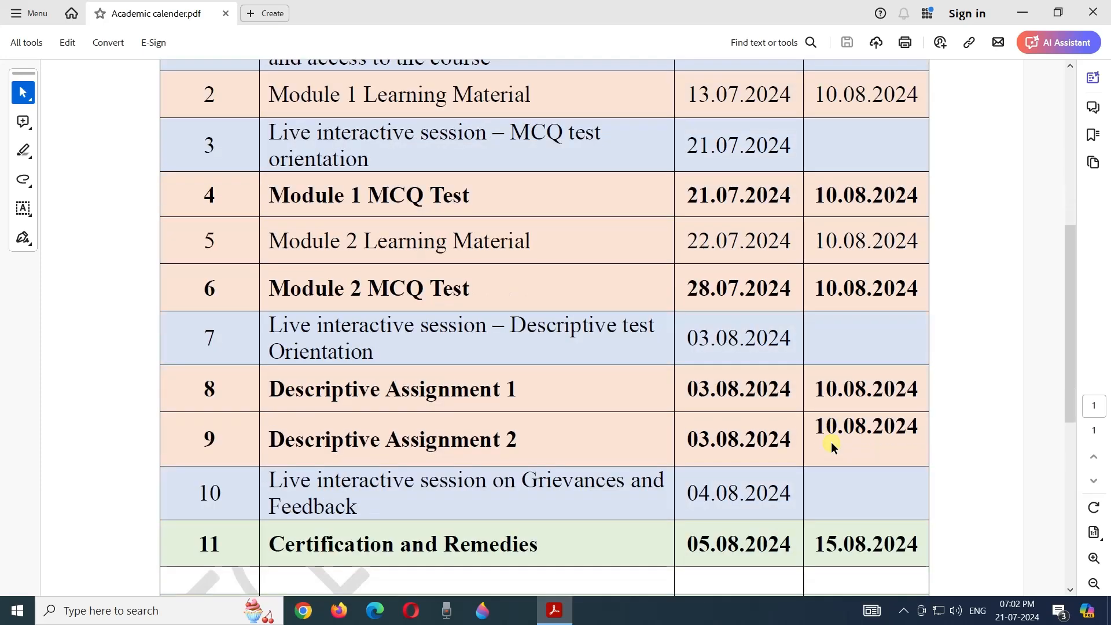
pyautogui.moveTo(893, 432)
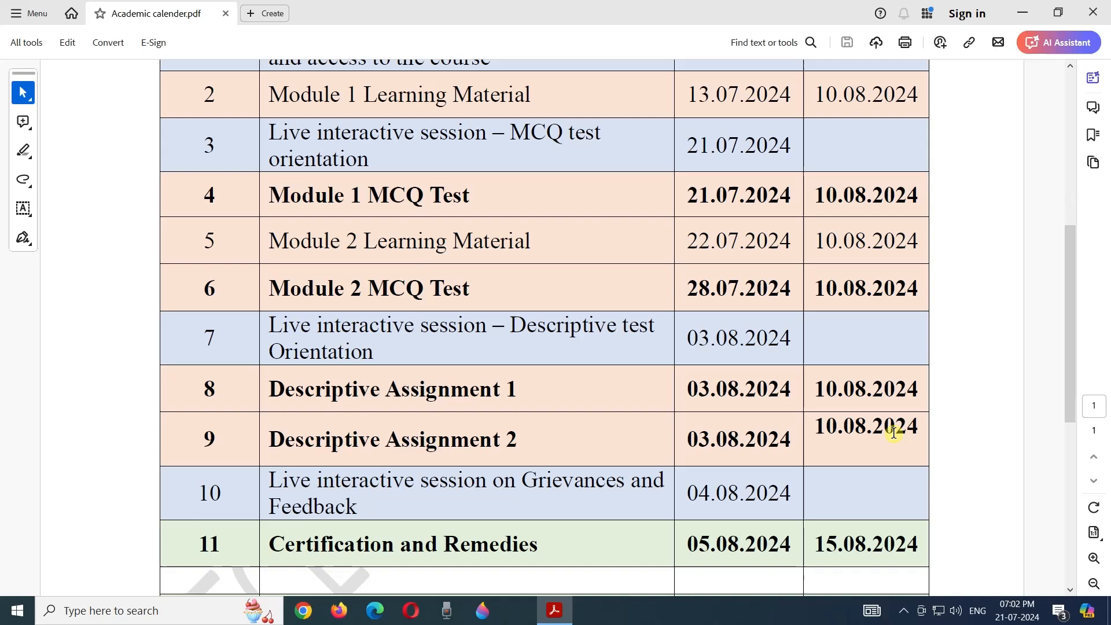
pyautogui.scroll(-3)
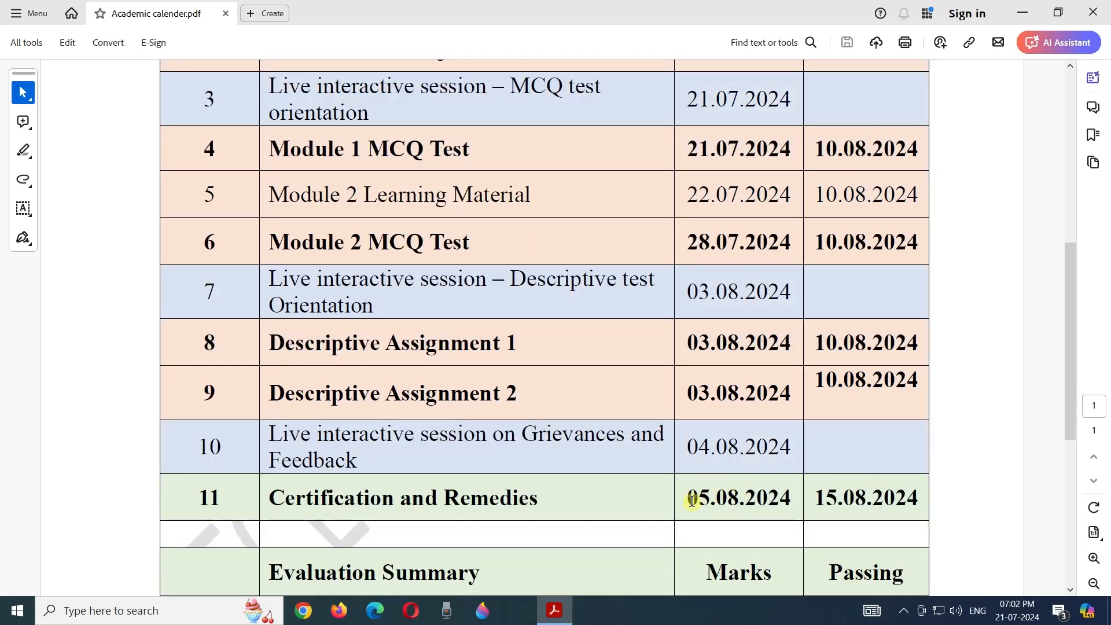
pyautogui.scroll(-3)
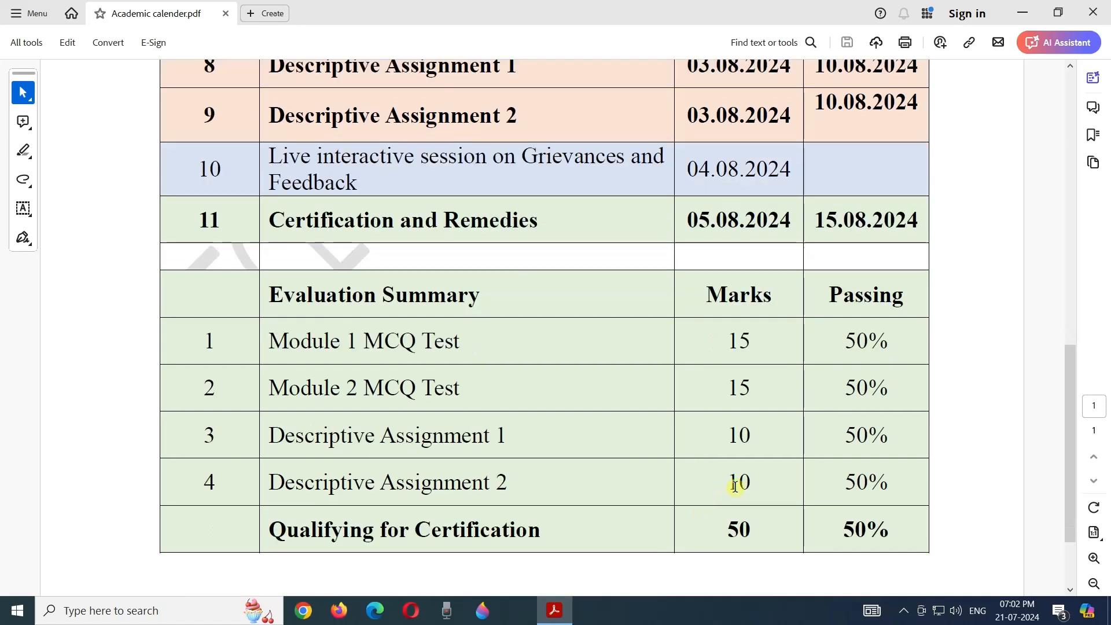
pyautogui.moveTo(800, 523)
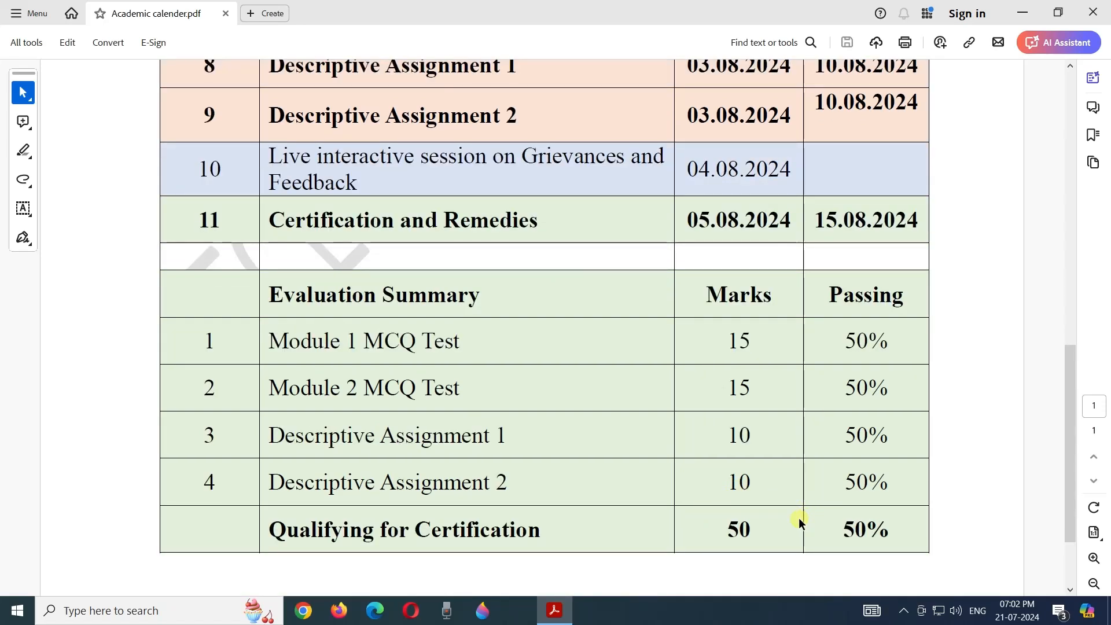
pyautogui.moveTo(768, 510)
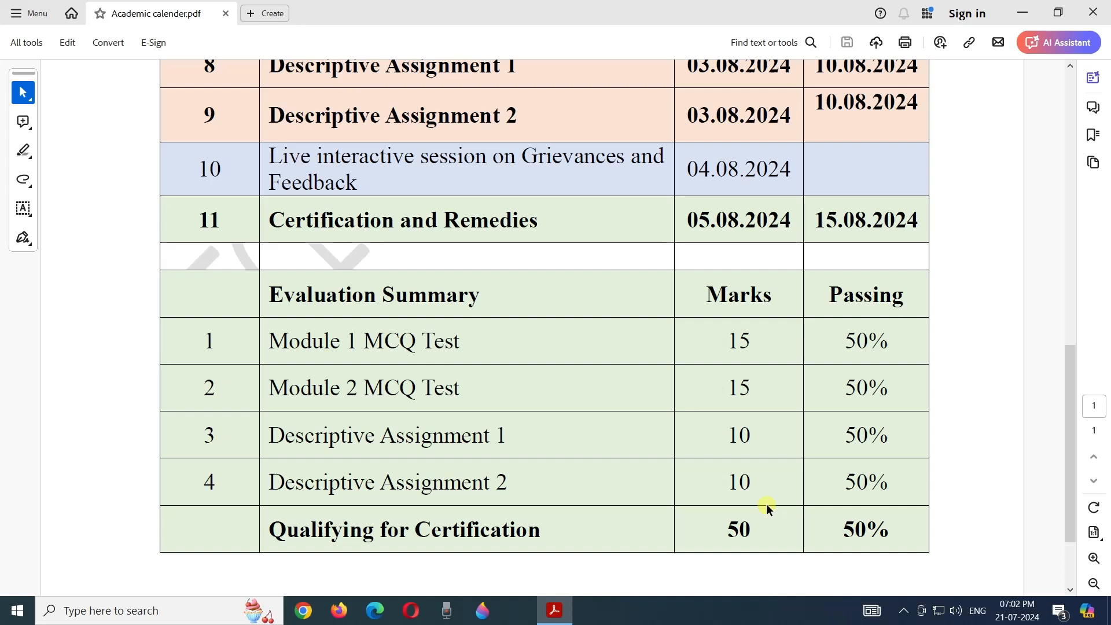
pyautogui.moveTo(796, 481)
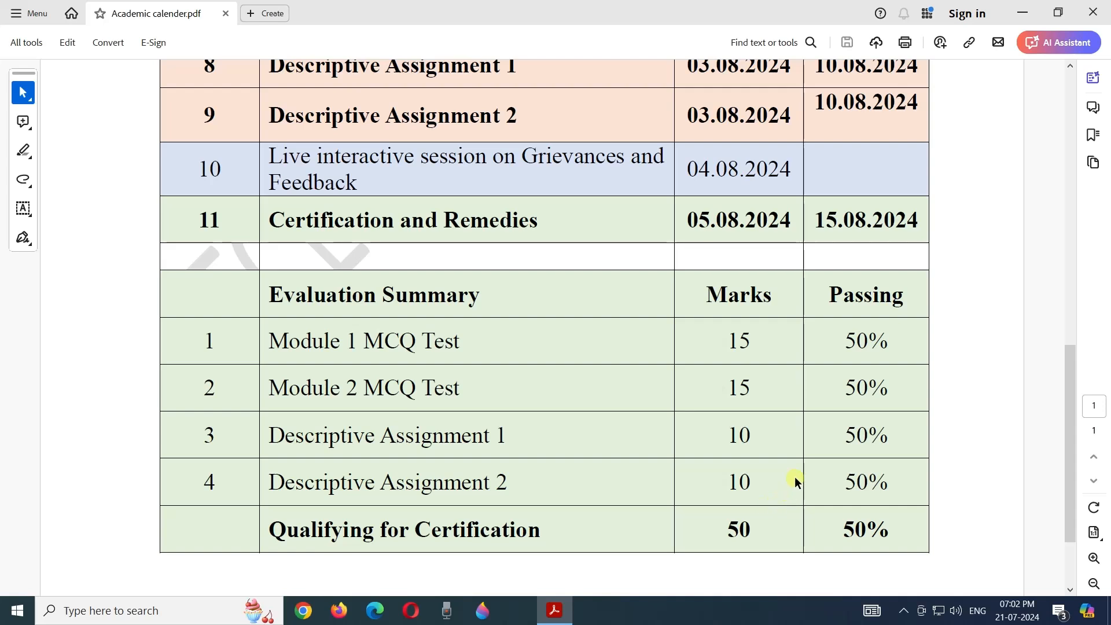
pyautogui.scroll(3)
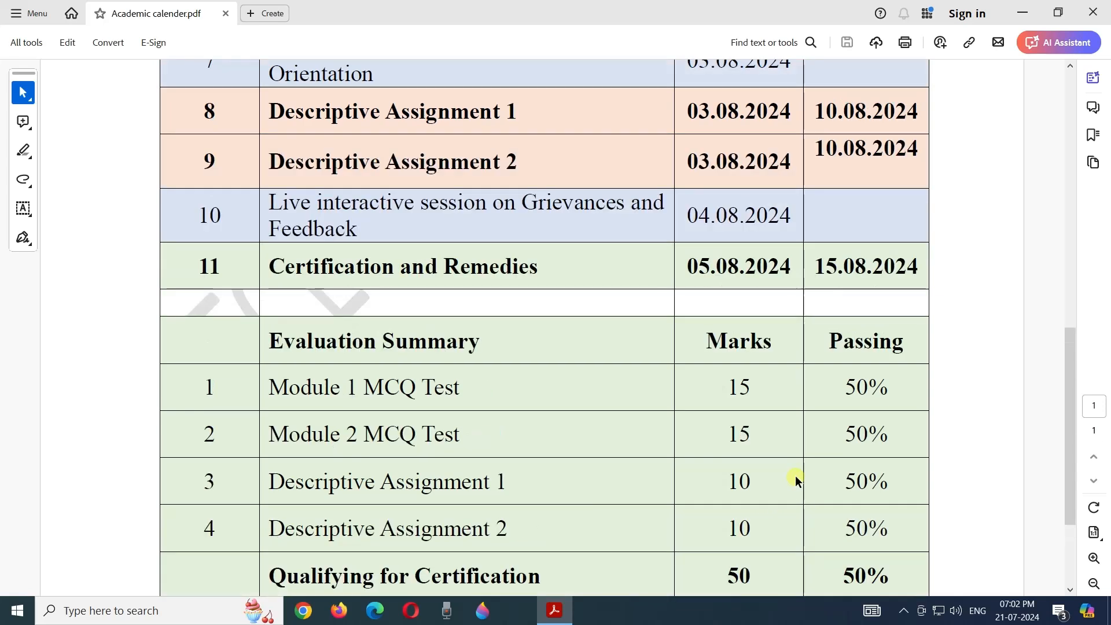
pyautogui.moveTo(698, 266)
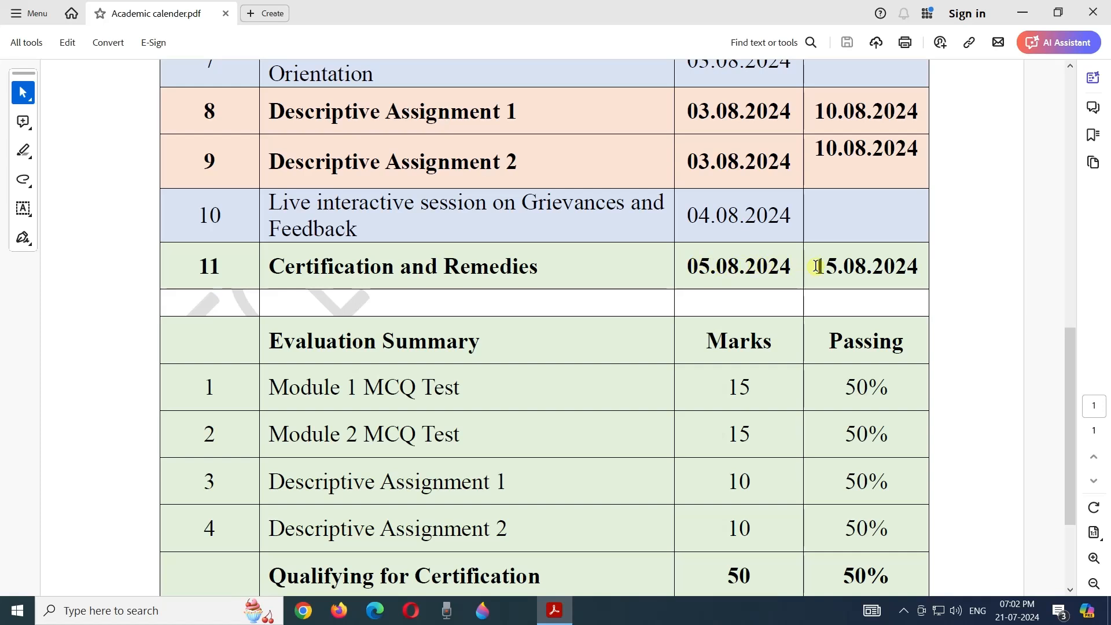
pyautogui.moveTo(812, 258)
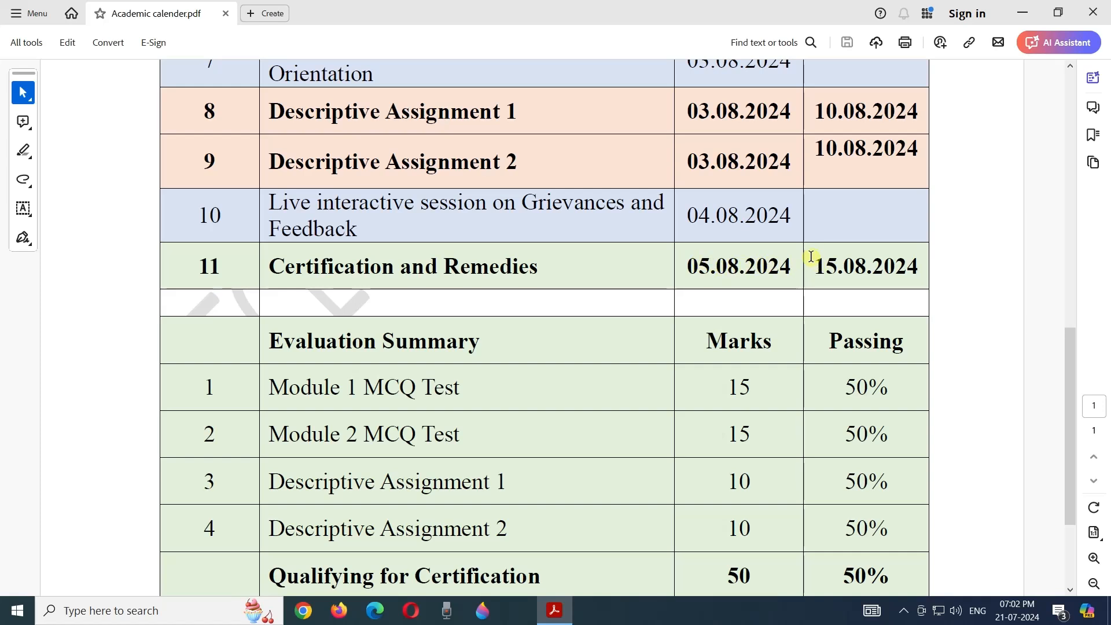
pyautogui.moveTo(800, 267)
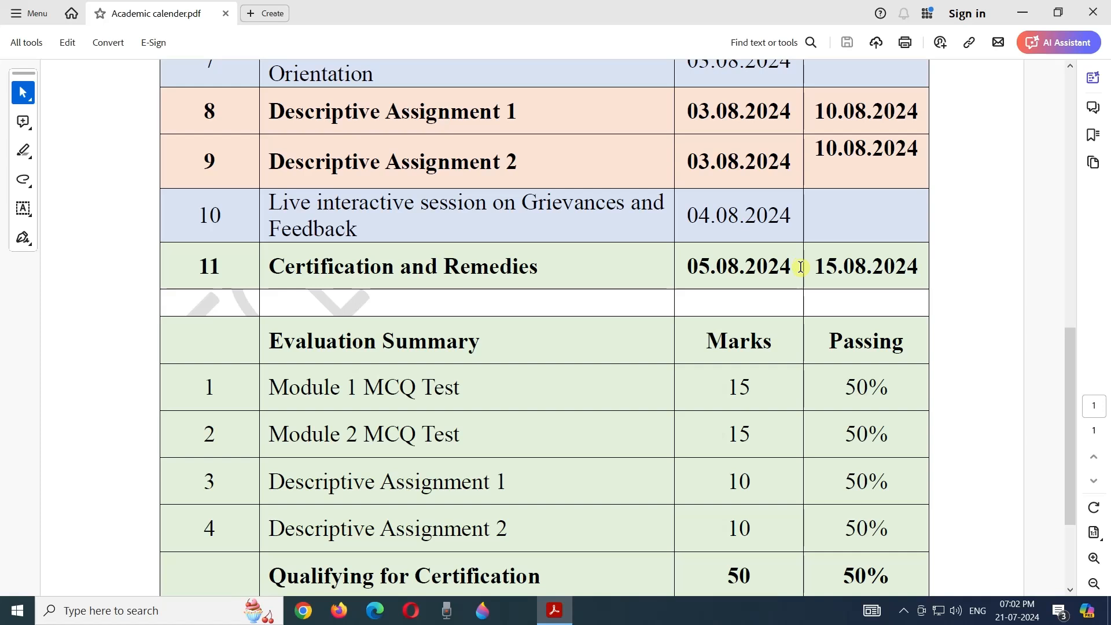
pyautogui.moveTo(772, 403)
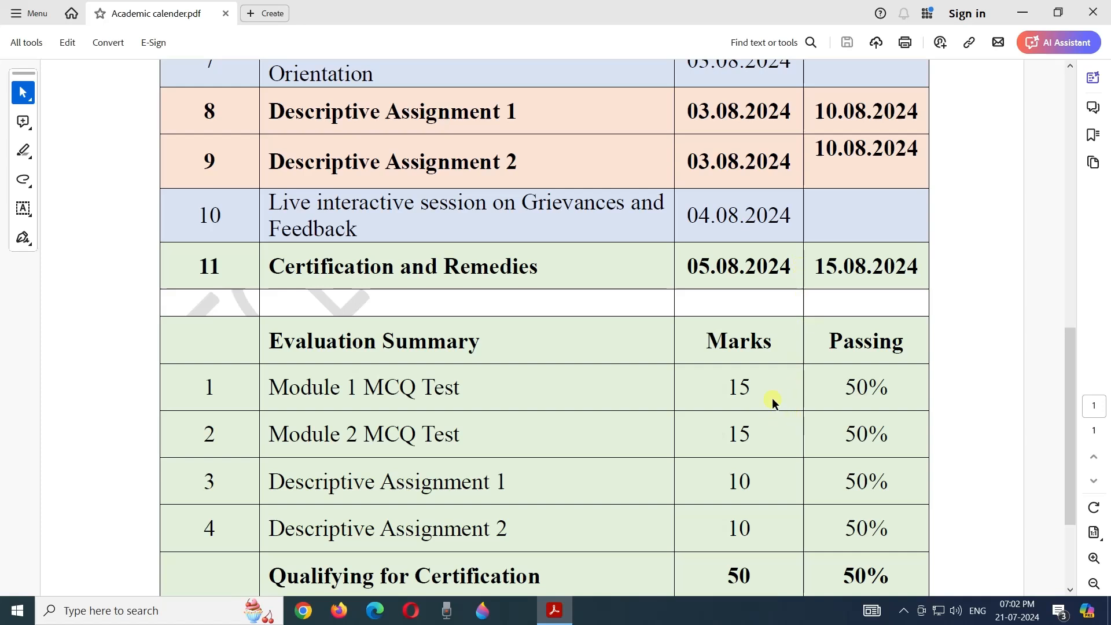
pyautogui.moveTo(796, 423)
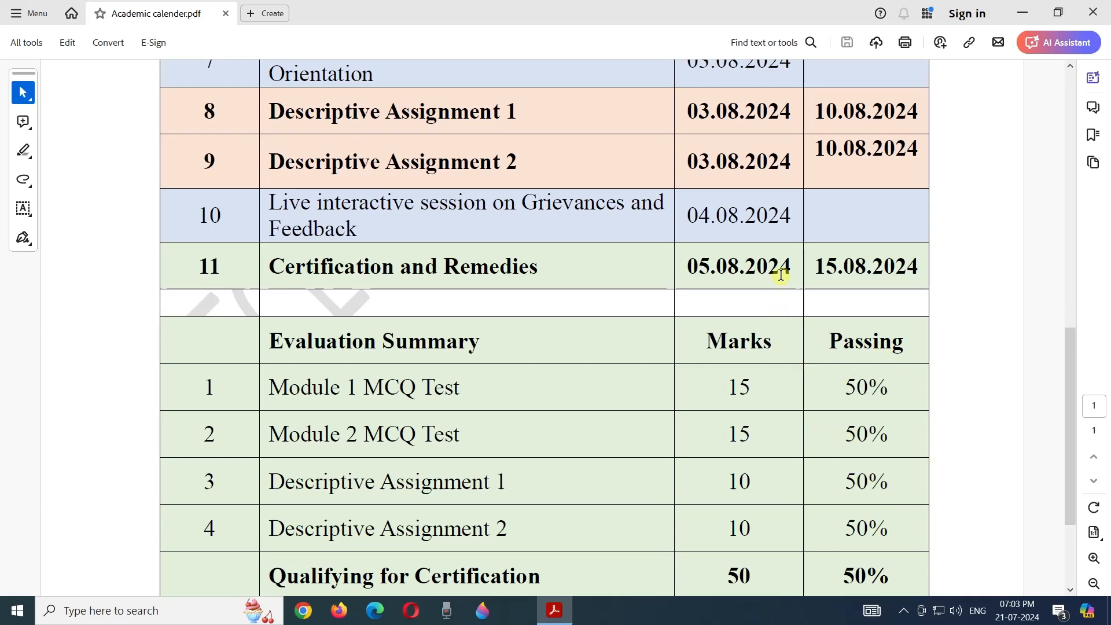
pyautogui.scroll(3)
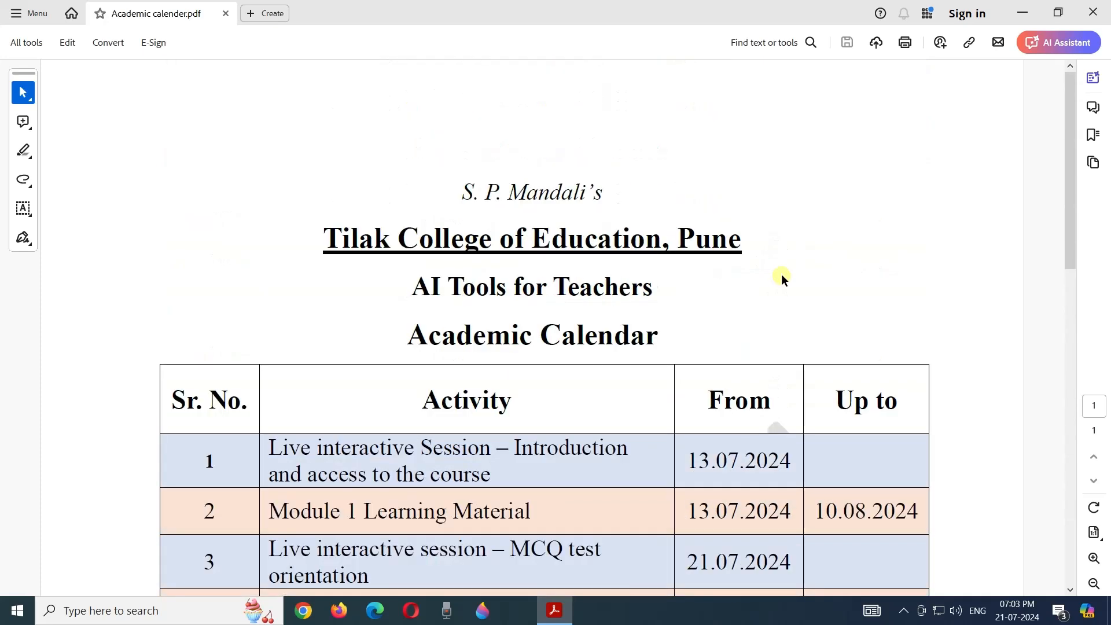